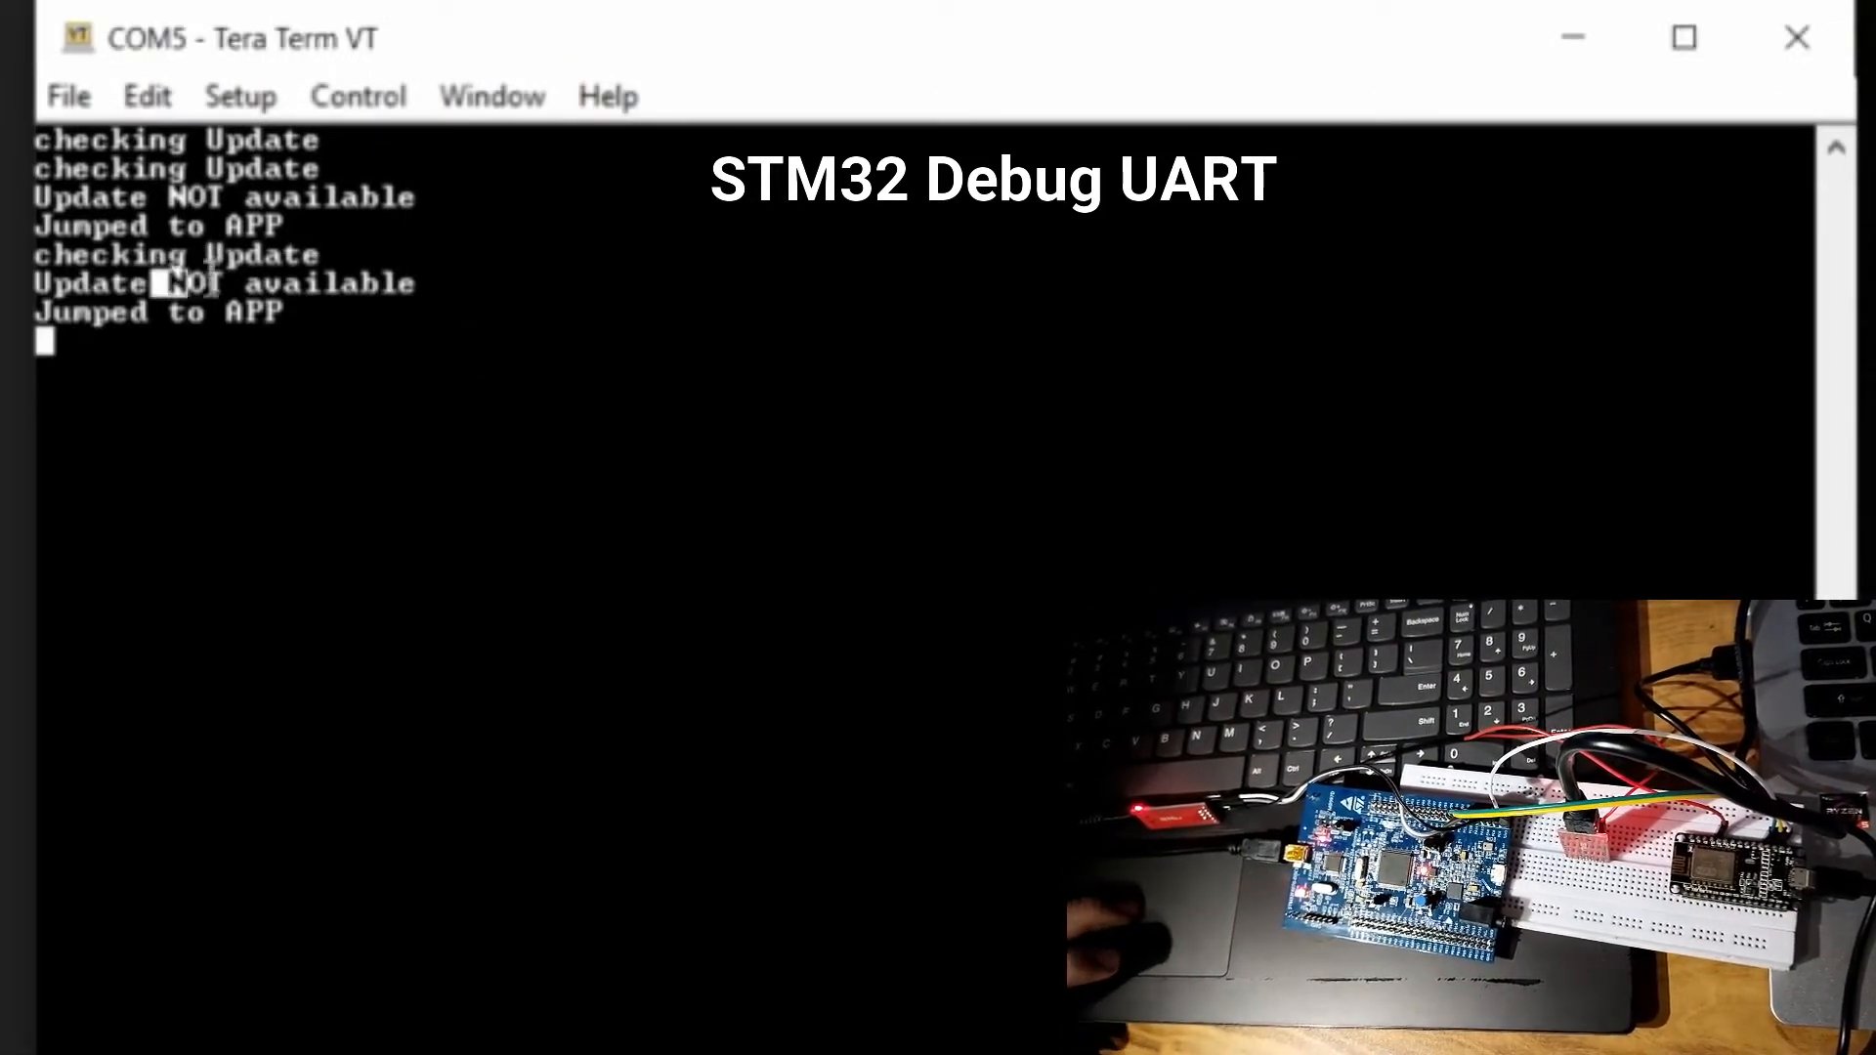
- Drag across the aplication.binary bucket page toward the Upload area
drag(157, 283, 427, 283)
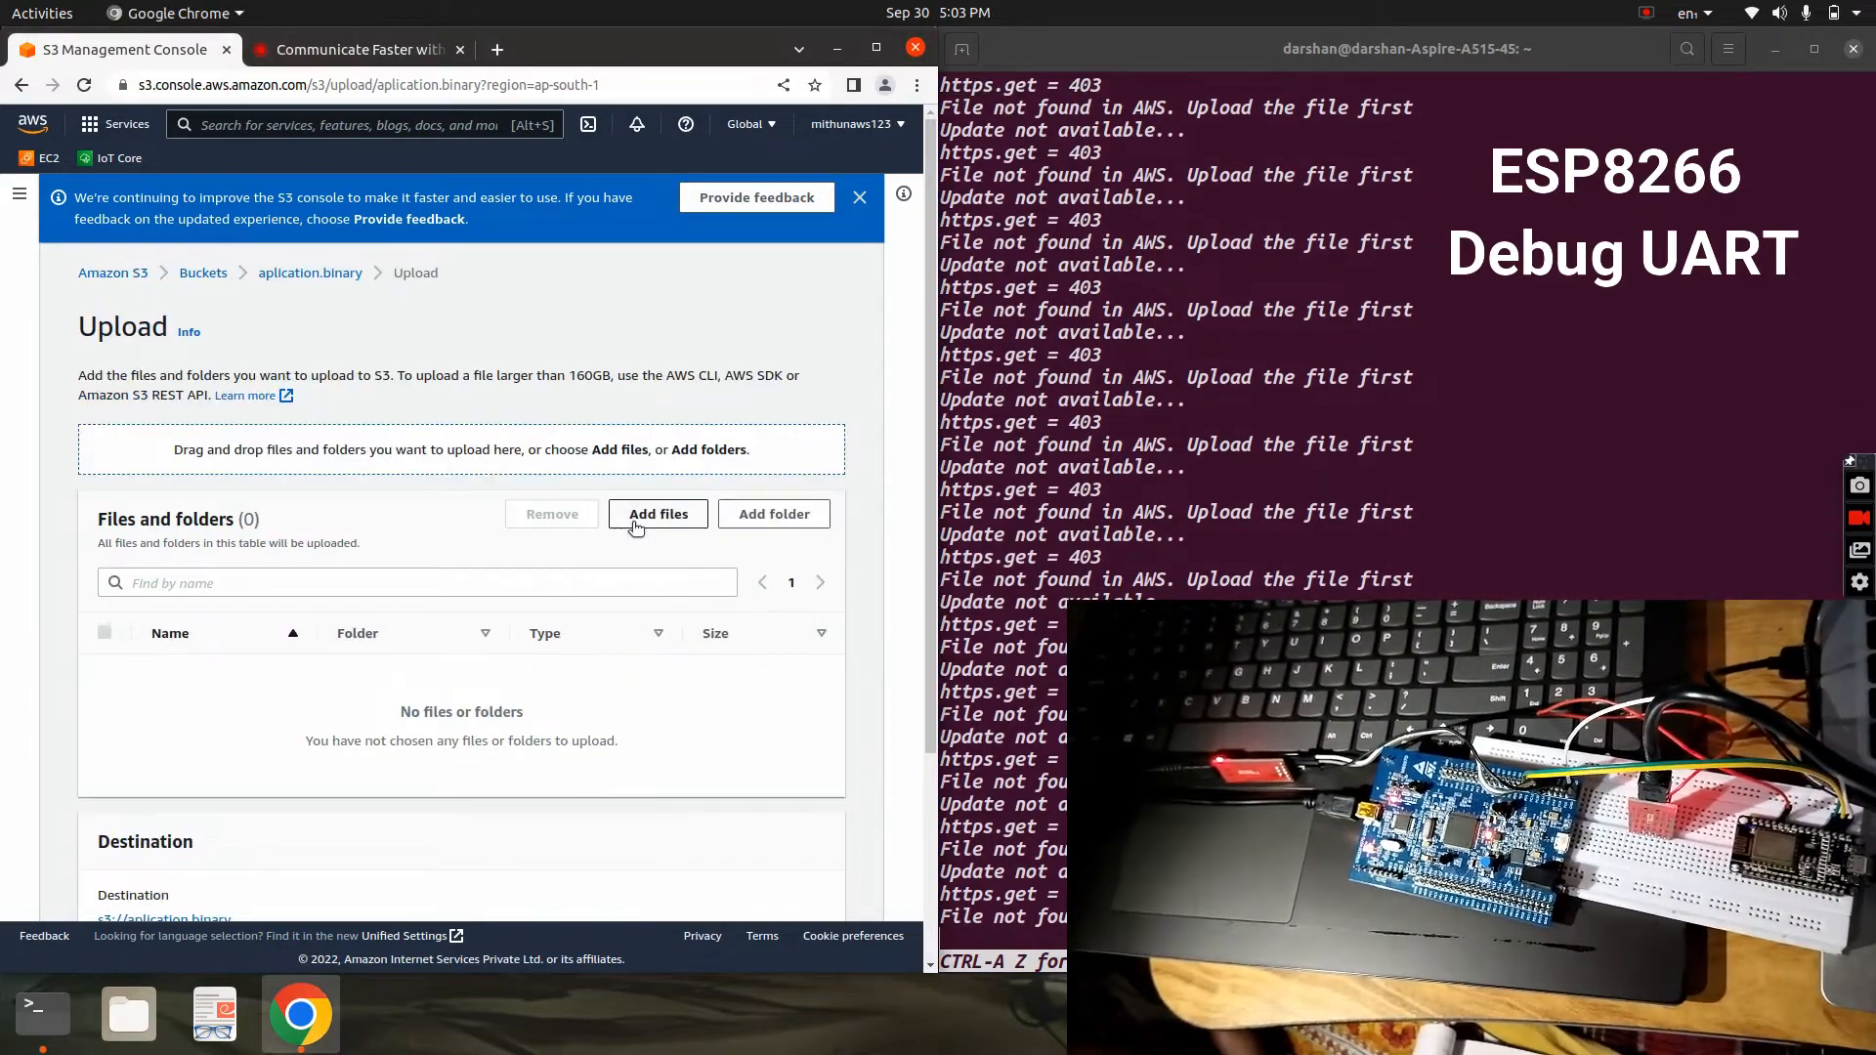
- Add test.bin from the Desktop folder to the upload queue
click(657, 514)
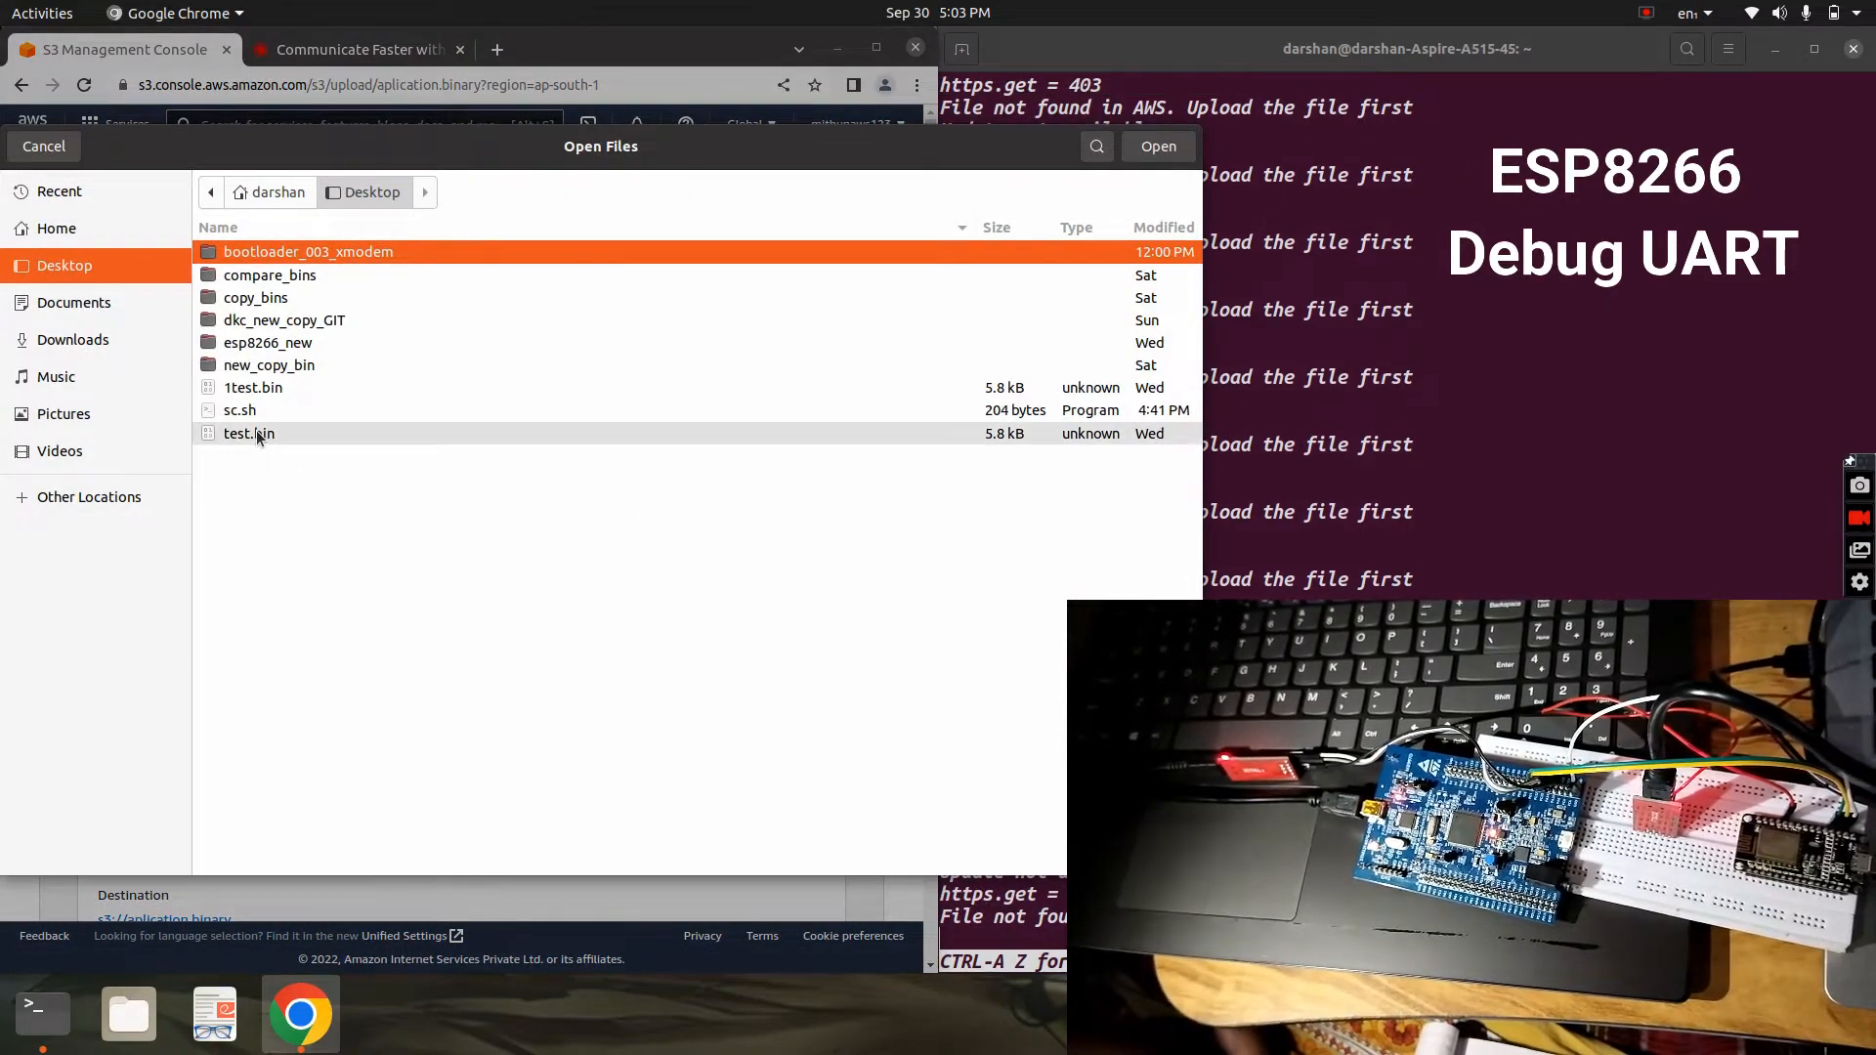
click(247, 434)
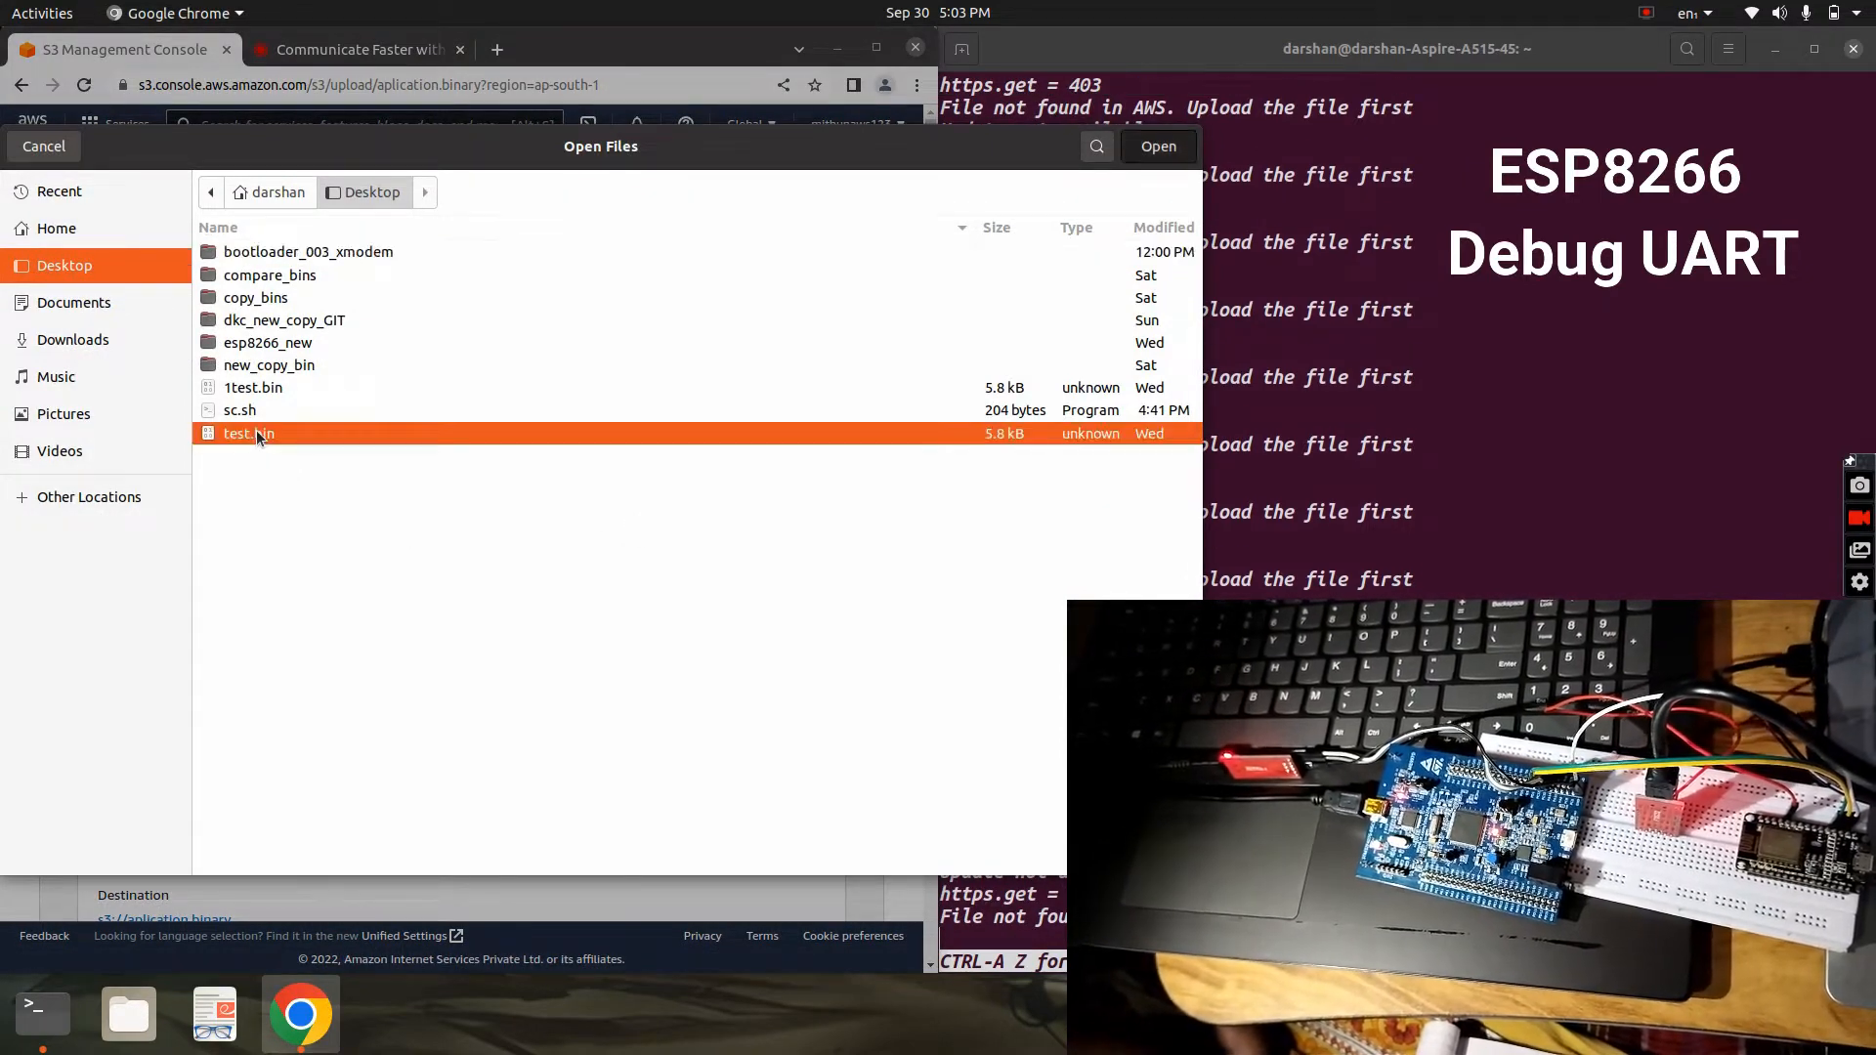
click(1159, 145)
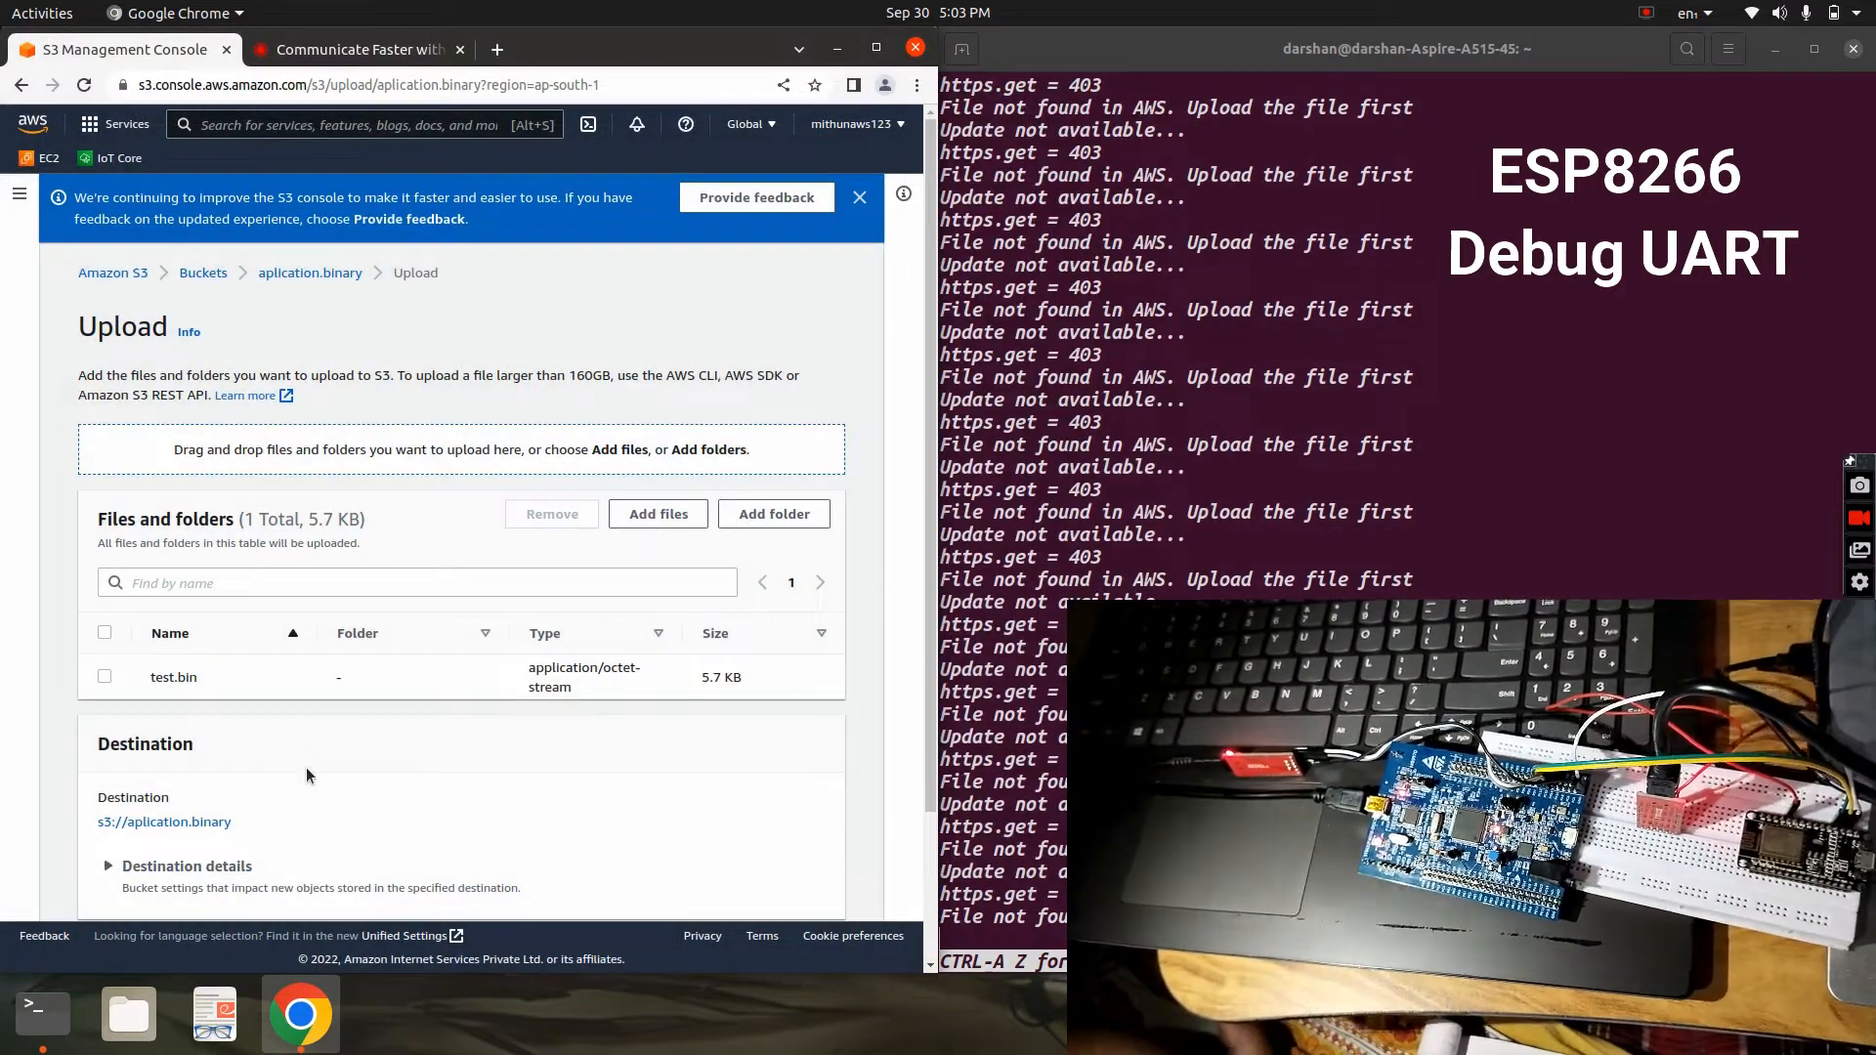
scroll(down, 3)
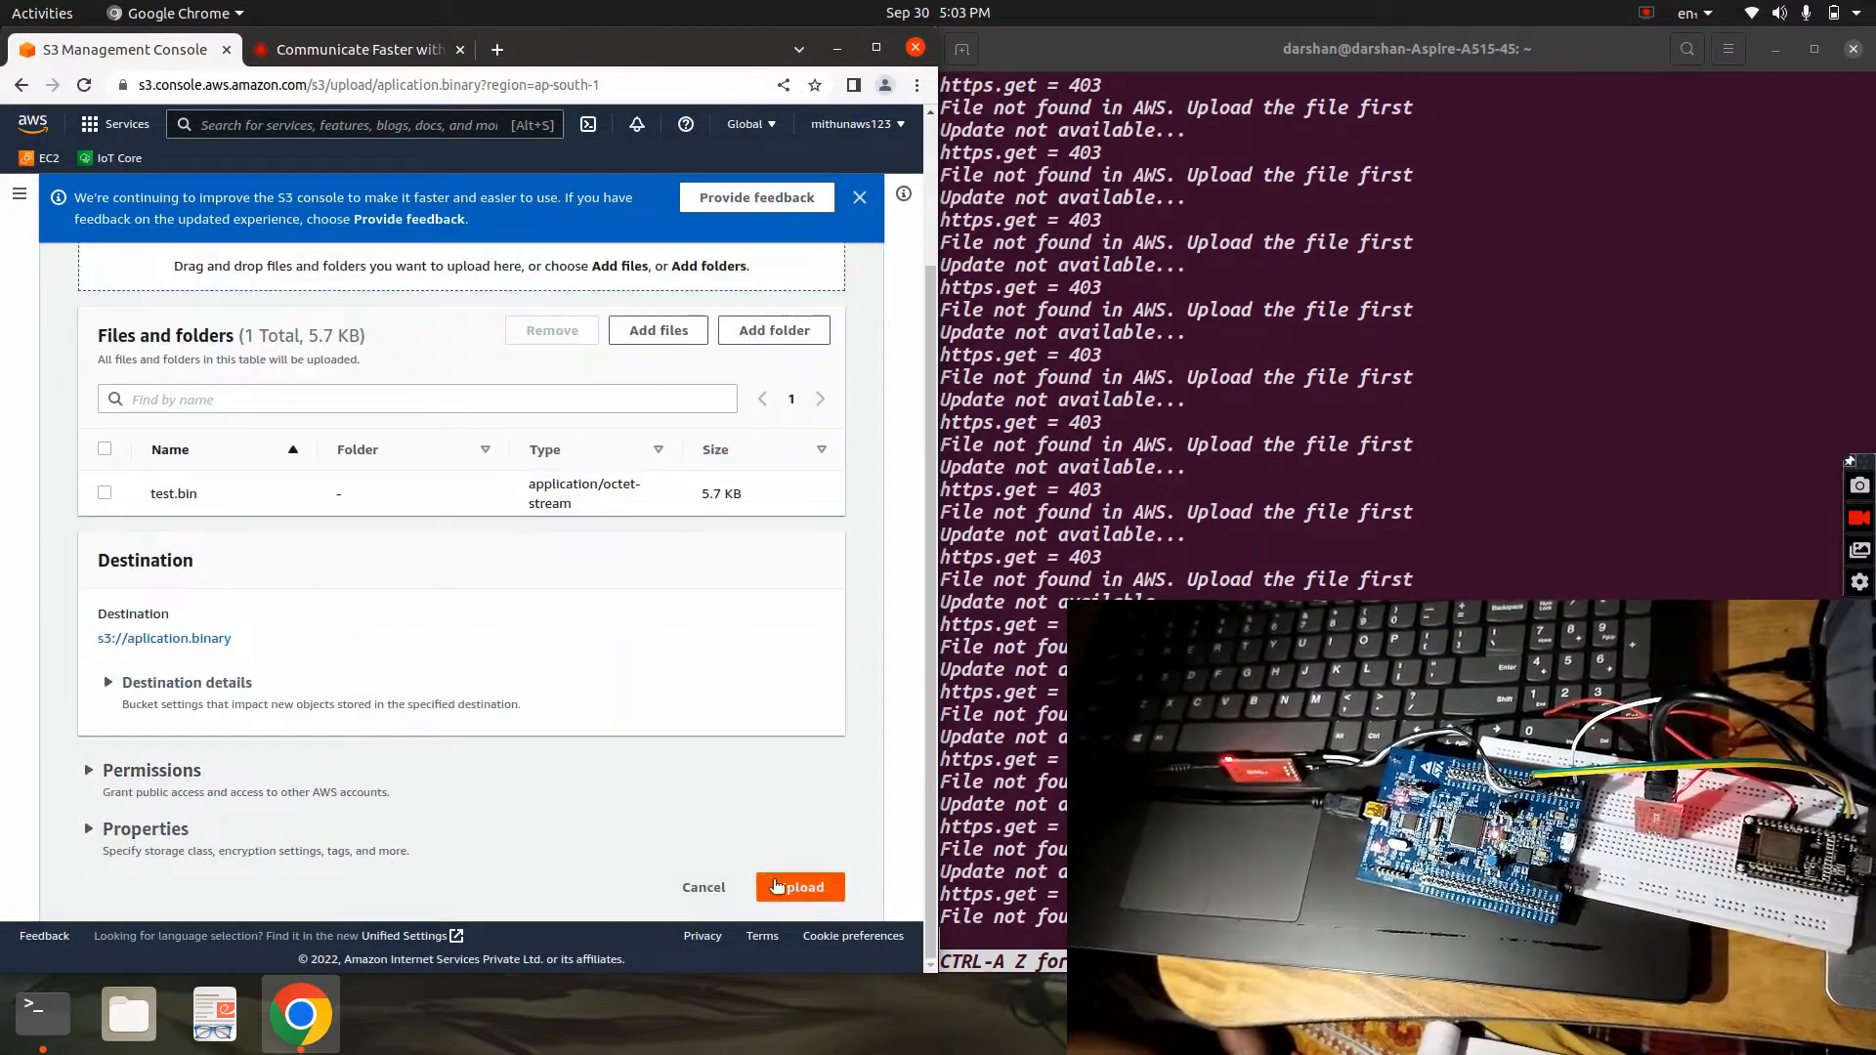